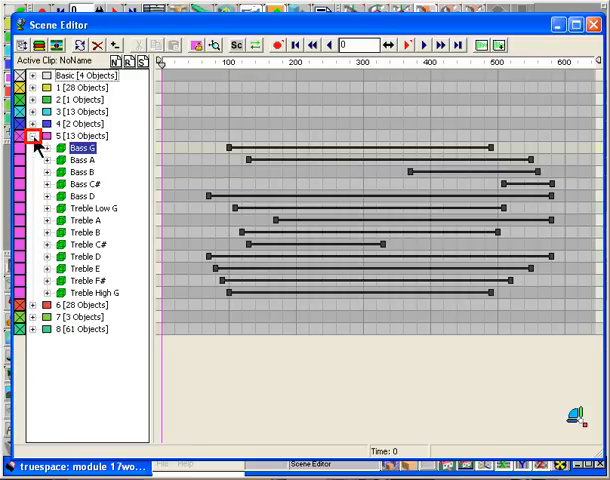
# - Duplicate the Bass G string in the Scene Editor and rename the copy starting with 'Wiggl'
pyautogui.rightClick(80, 148)
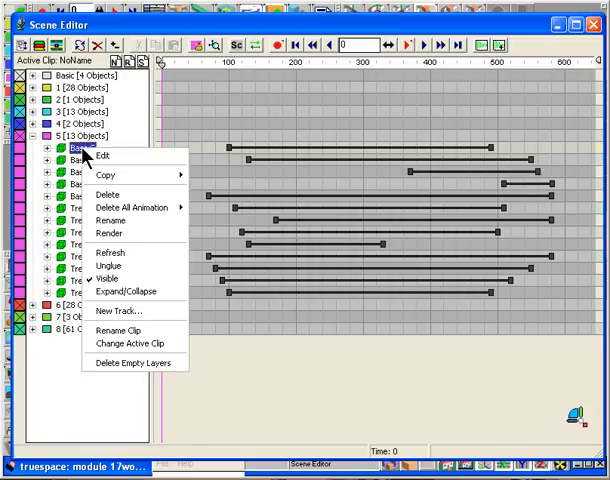
pyautogui.click(112, 310)
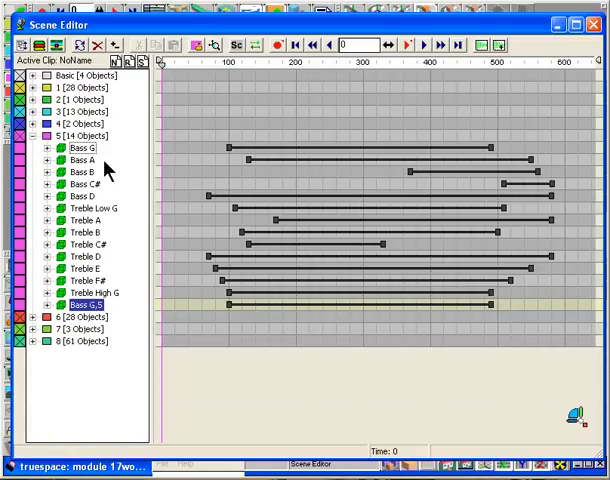
pyautogui.rightClick(72, 148)
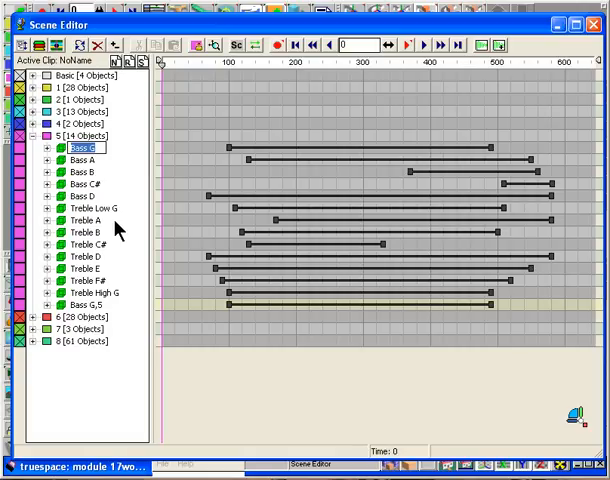
pyautogui.write('Wiggl')
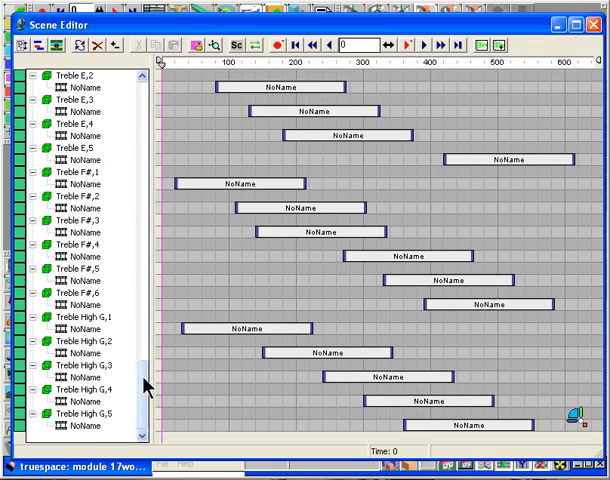
pyautogui.scroll(-3)
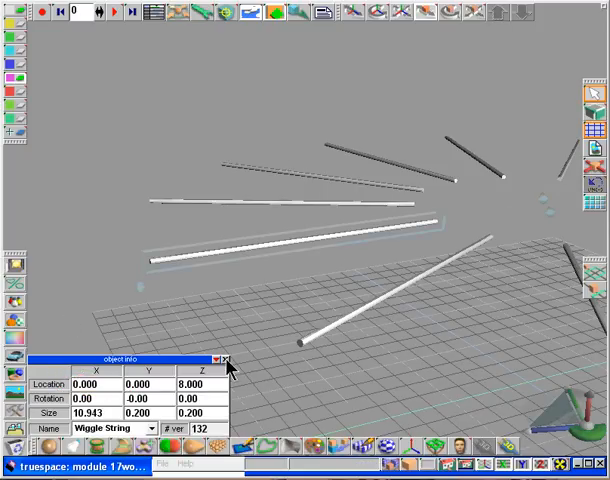
# - Store the Wiggle String object in the object library alongside Test G, V String and Bass G
pyautogui.click(228, 360)
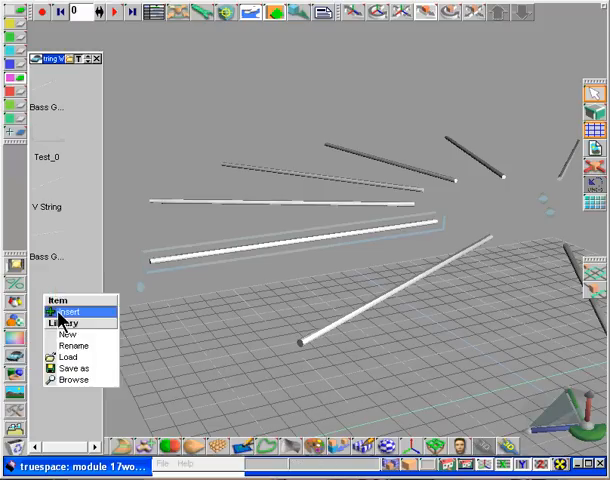
pyautogui.click(64, 312)
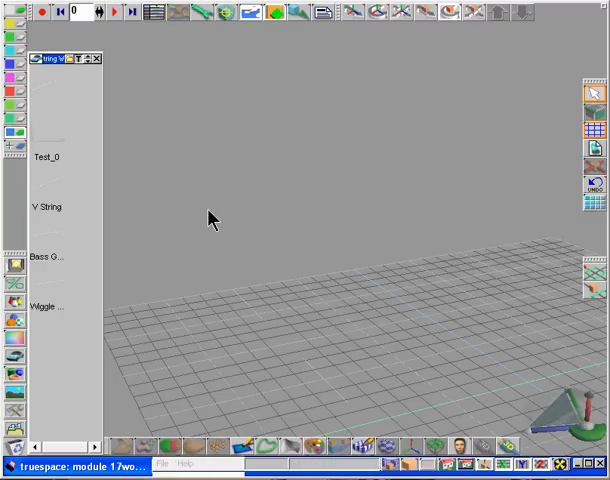
pyautogui.moveTo(204, 222)
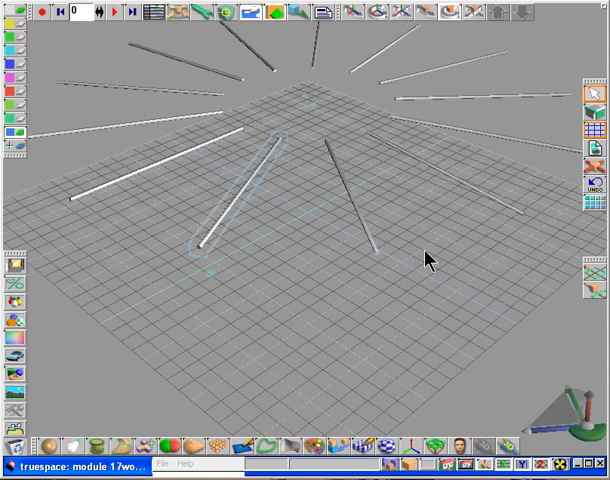
# - Deselect the loaded wiggle string fan and set the animation to frame 0
pyautogui.click(112, 18)
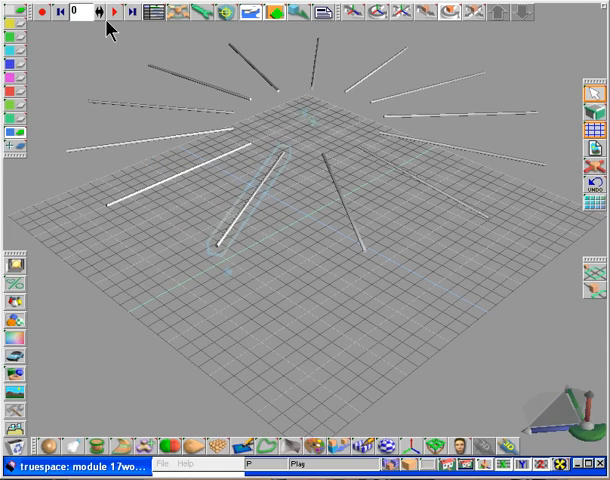
pyautogui.click(124, 18)
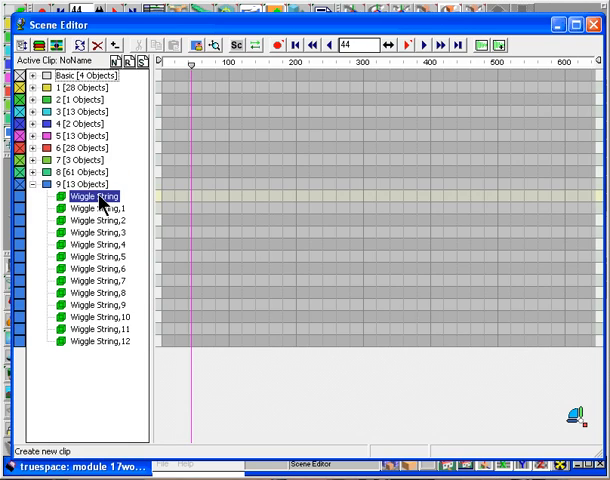
# - Name the first copy 'Wiggle String Bass G' and begin renaming Wiggle String_1
pyautogui.rightClick(96, 196)
pyautogui.write(' Bas')
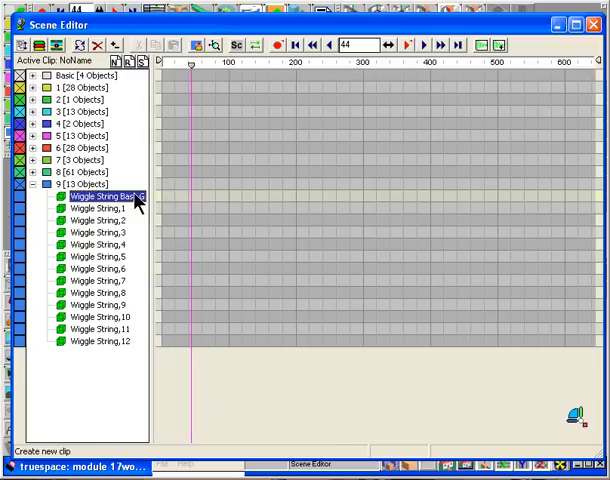
pyautogui.click(96, 208)
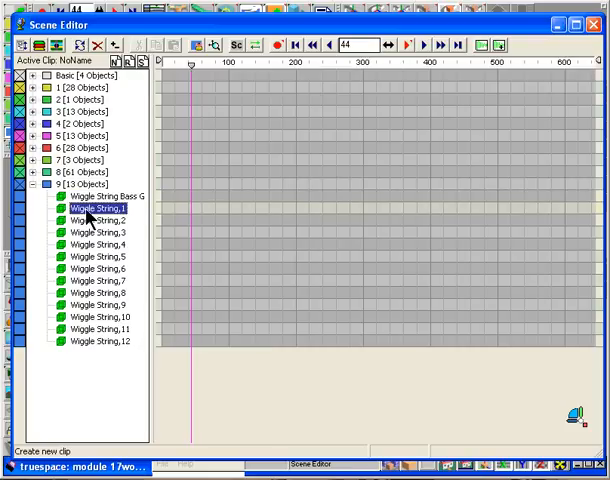
pyautogui.doubleClick(96, 208)
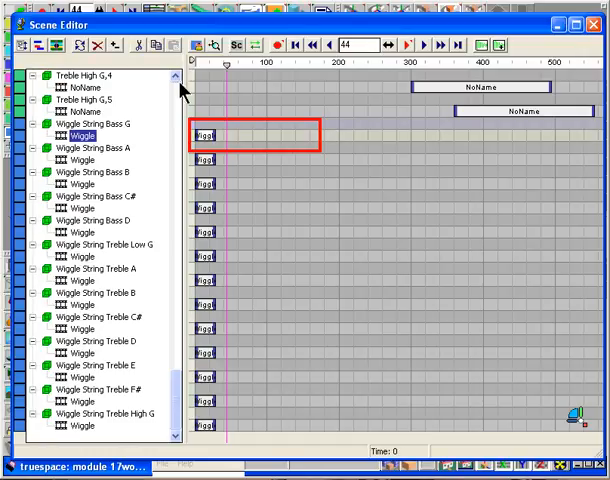
# - Drag the Bass G string's Wiggle clip to a later frame, well beyond the other clips
pyautogui.click(224, 64)
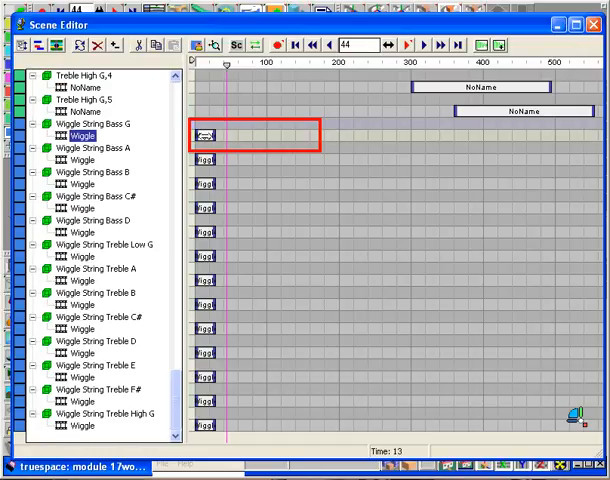
pyautogui.click(204, 136)
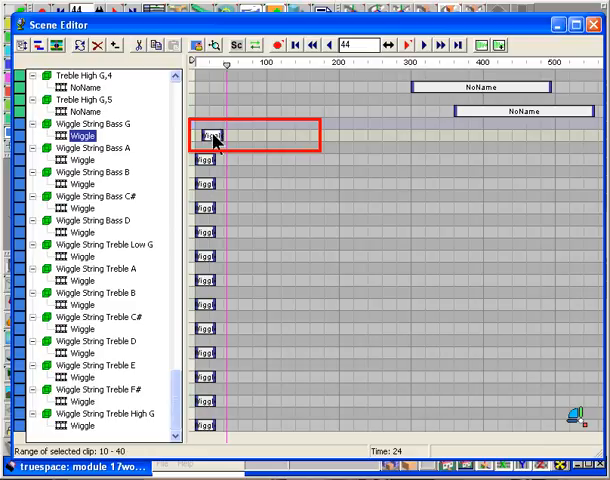
pyautogui.moveTo(208, 136); pyautogui.dragTo(264, 136)
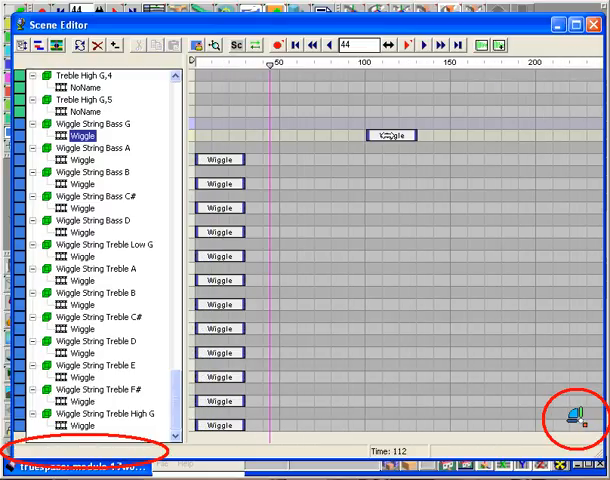
pyautogui.click(390, 136)
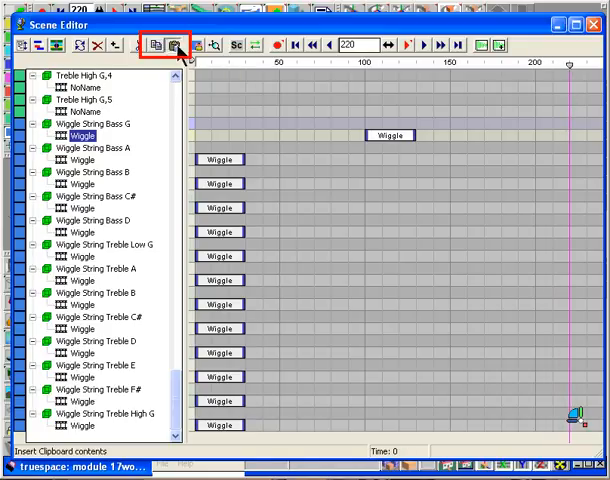
# - Paste extra Wiggle clips onto every string along the timeline and return to the 3D fan view
pyautogui.click(176, 48)
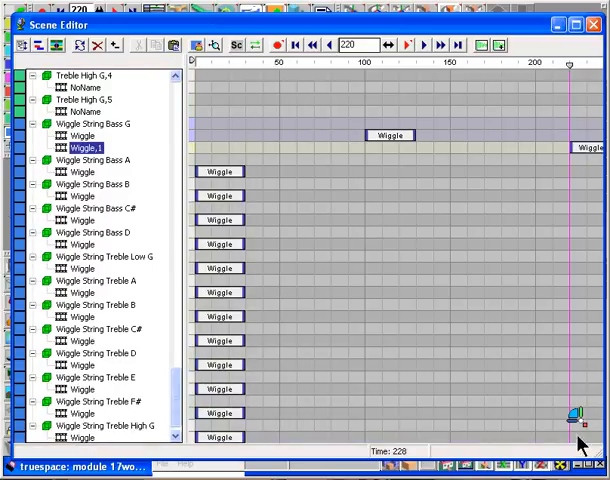
pyautogui.click(212, 44)
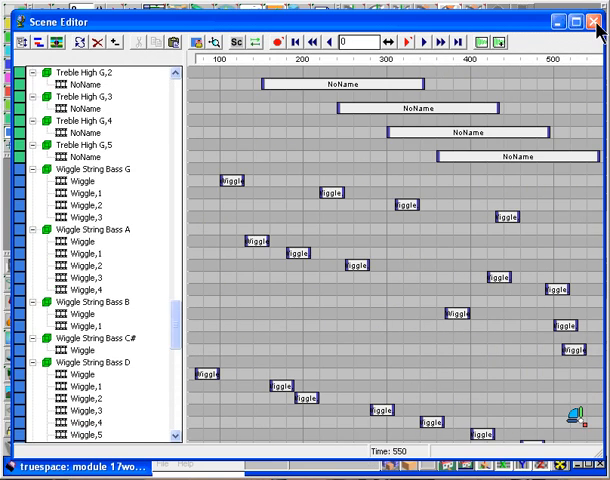
pyautogui.click(600, 20)
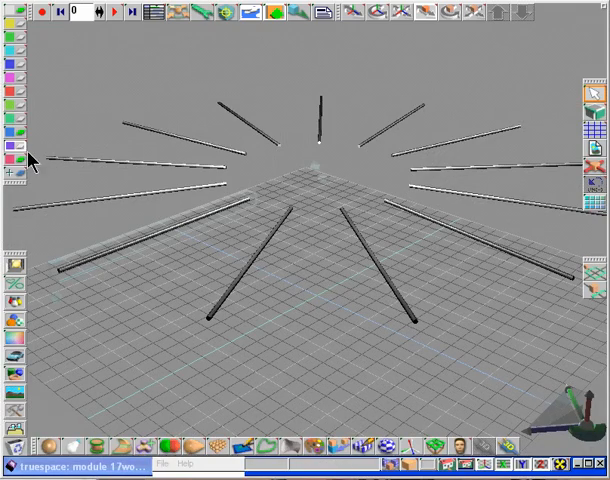